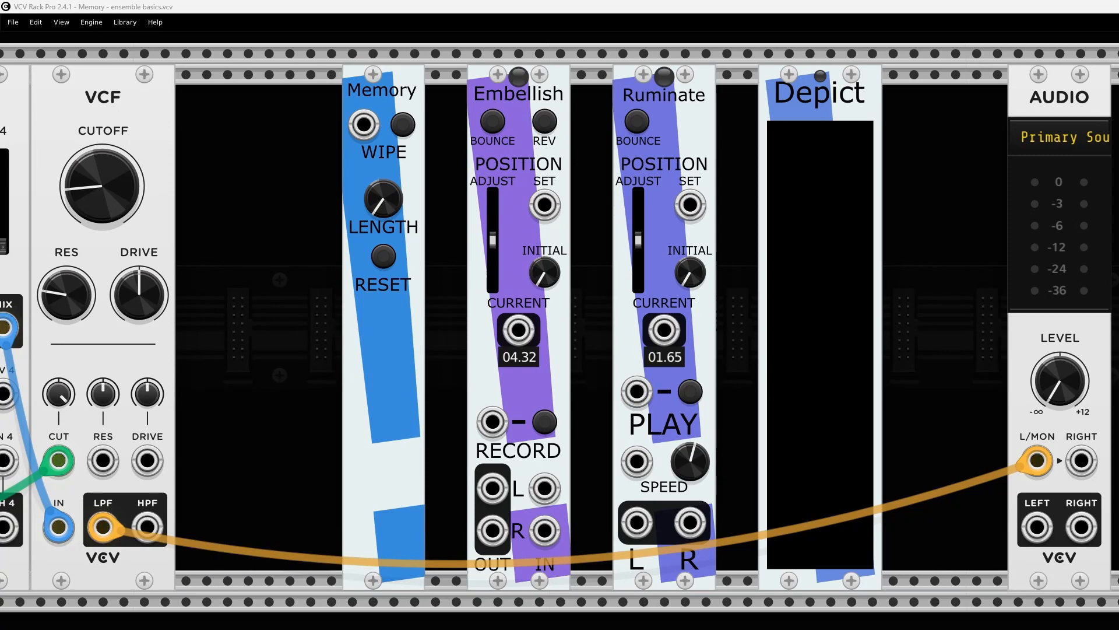
pyautogui.moveTo(272, 263)
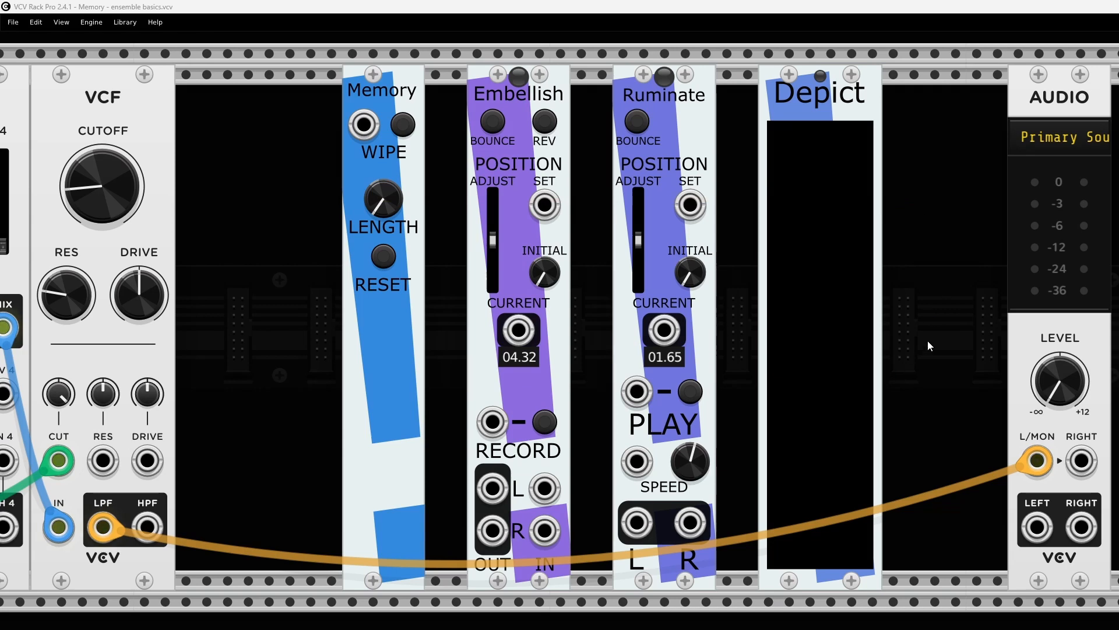
pyautogui.moveTo(351, 149)
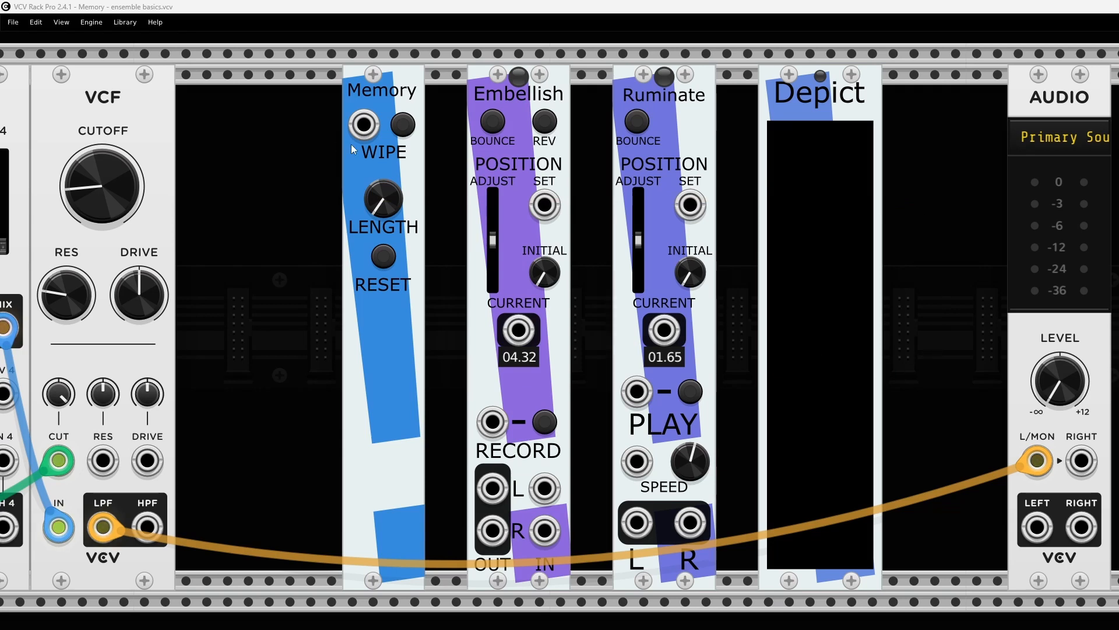
pyautogui.moveTo(325, 108)
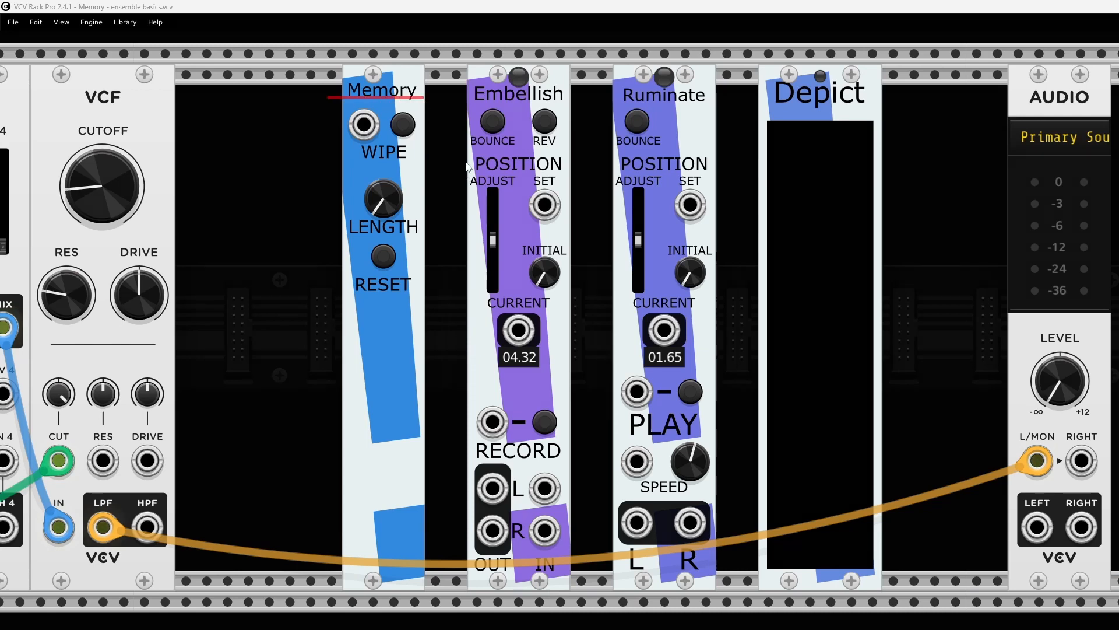
pyautogui.moveTo(453, 128)
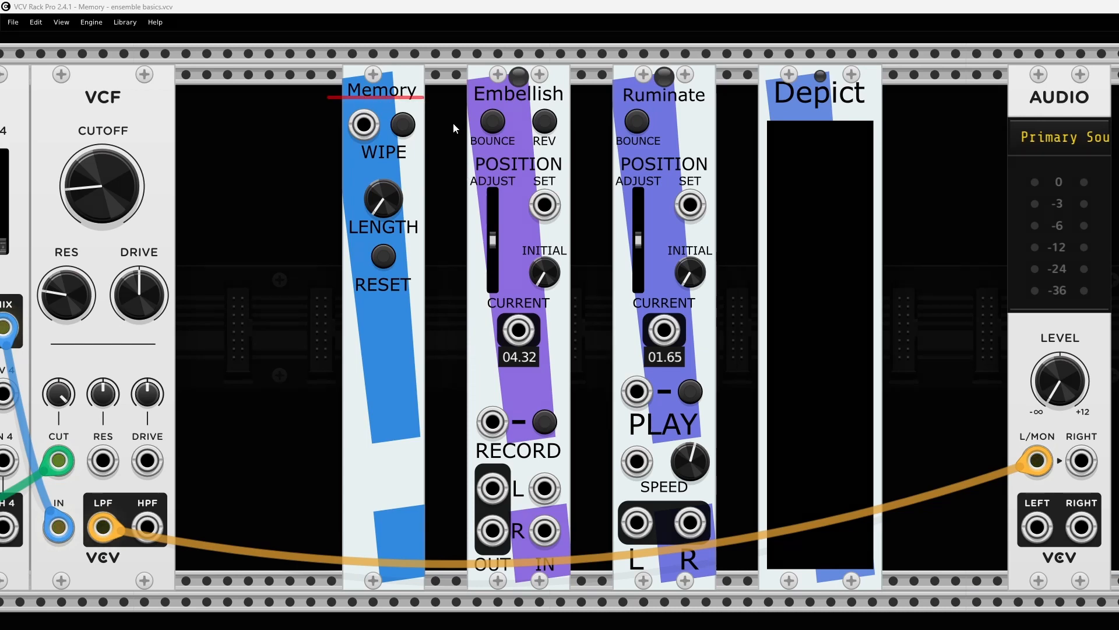
pyautogui.moveTo(458, 108)
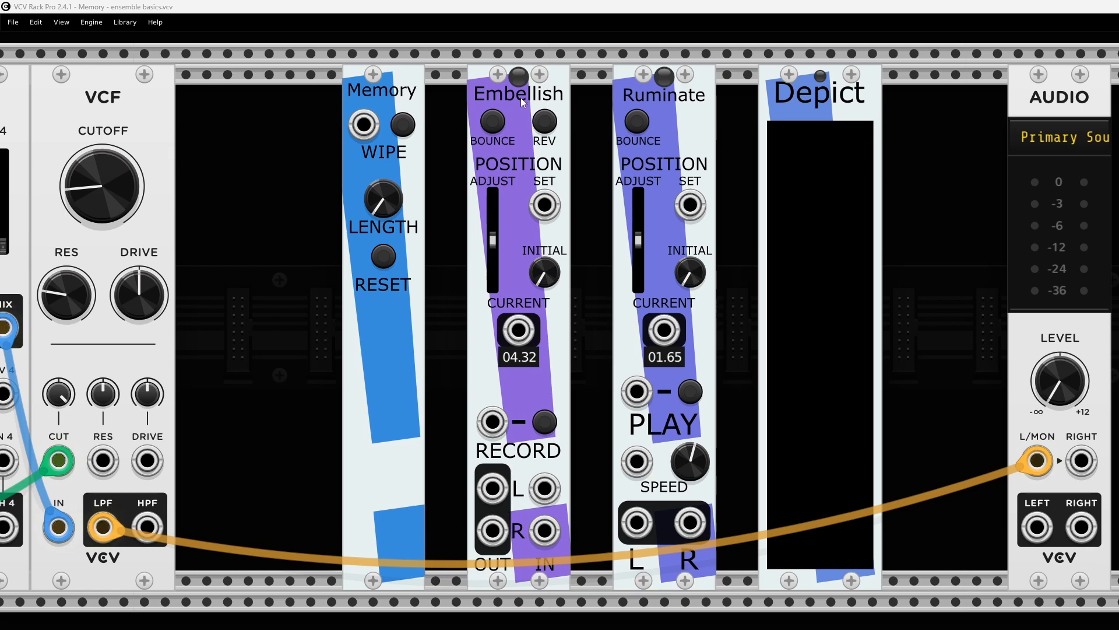
pyautogui.moveTo(441, 163)
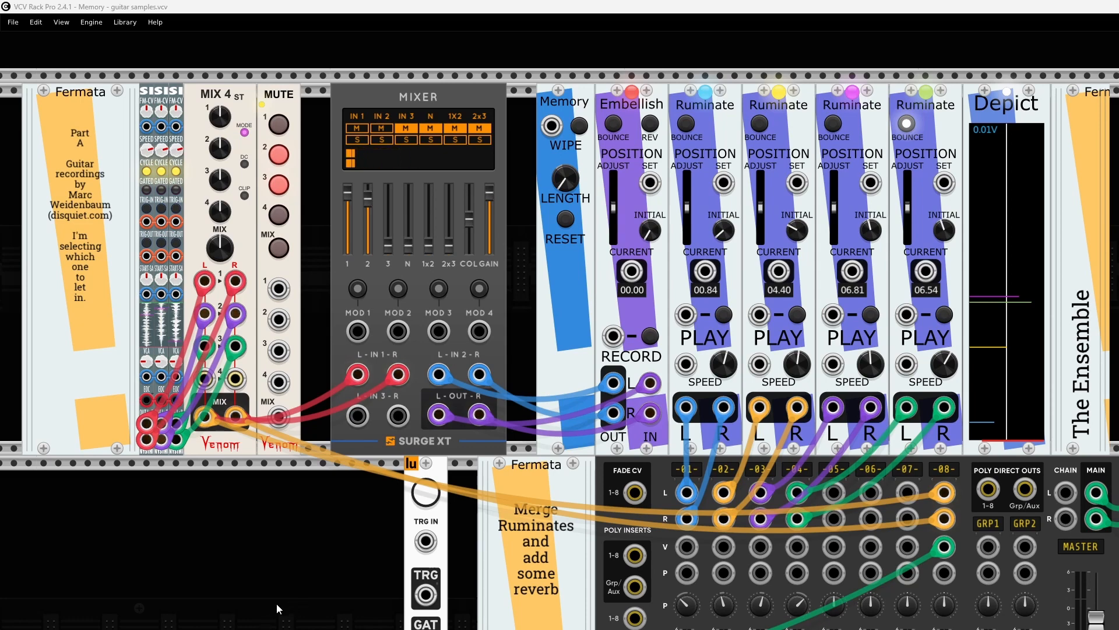
pyautogui.moveTo(265, 551)
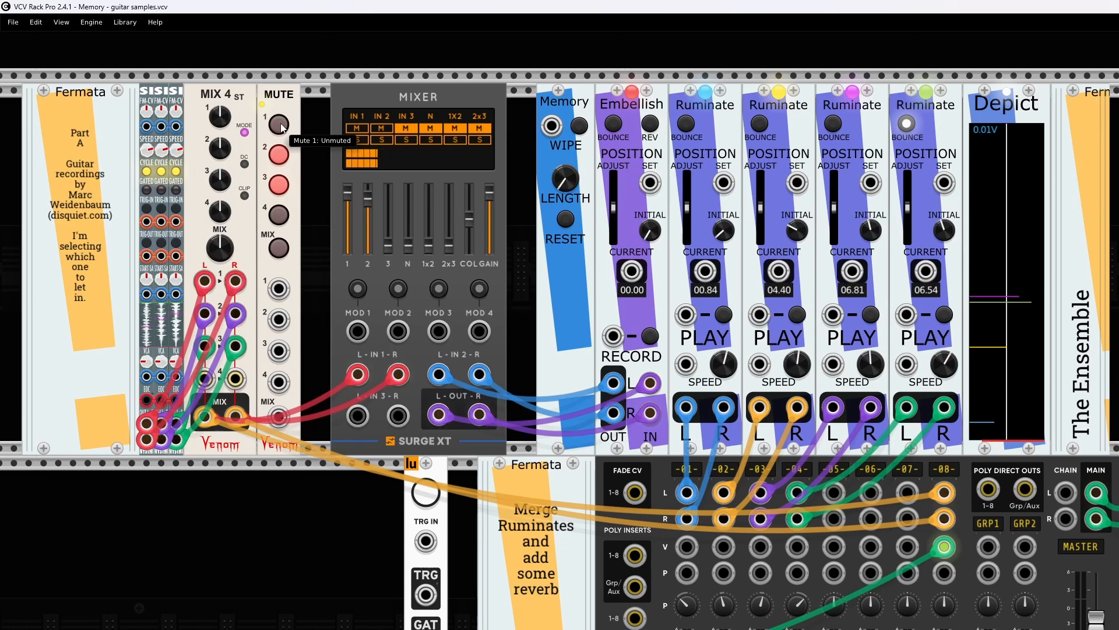
# Adjust the guitar channel mutes, leaving the second guitar channel muted
pyautogui.click(277, 123)
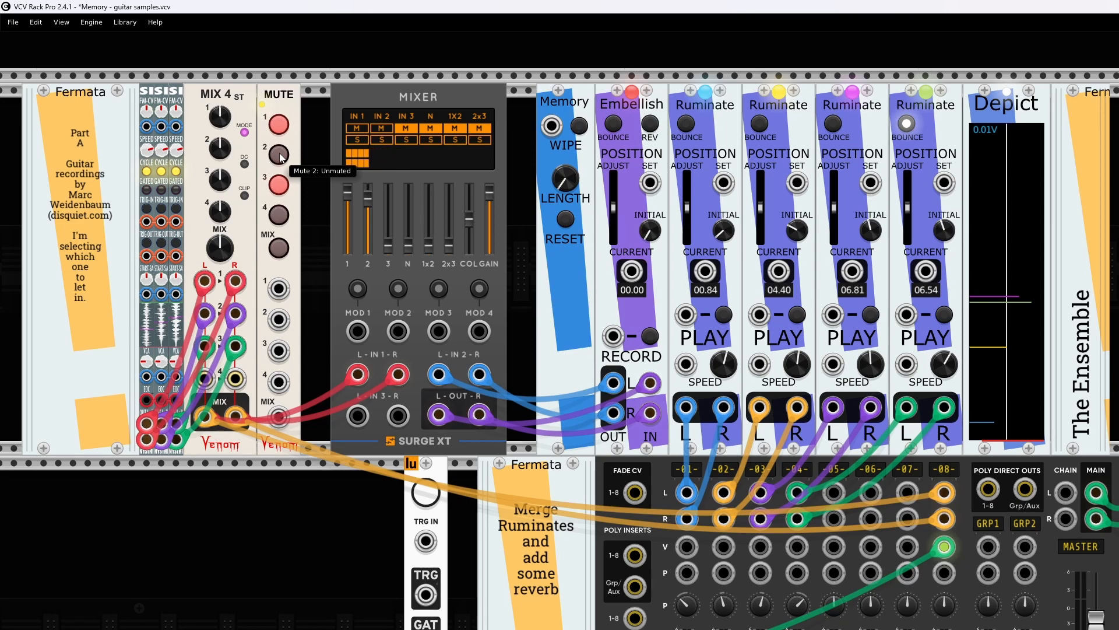
pyautogui.click(360, 155)
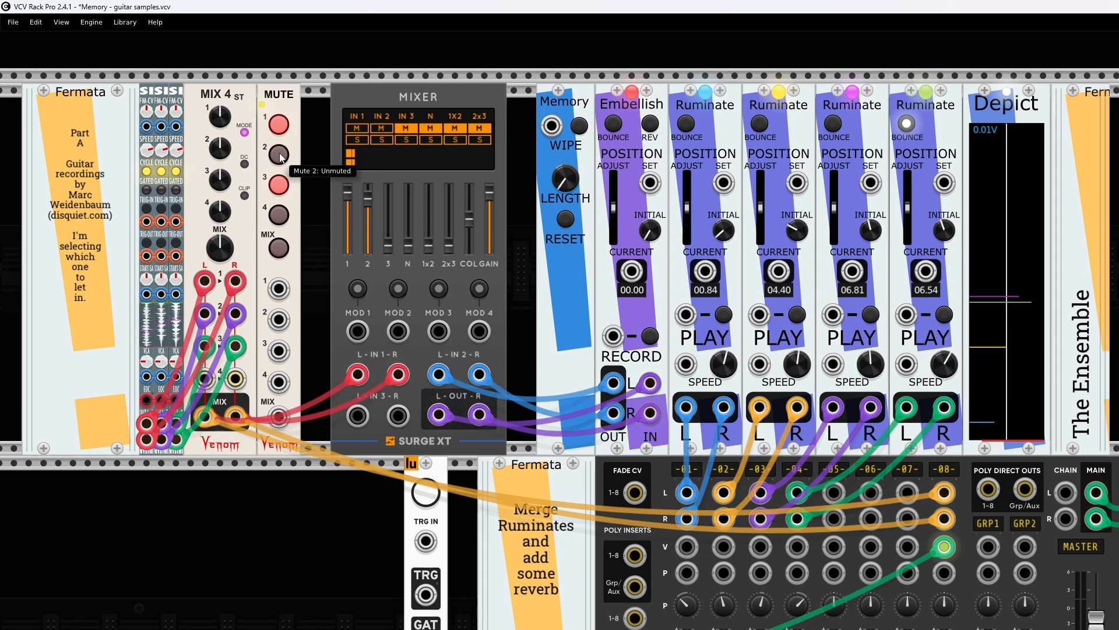
pyautogui.click(278, 155)
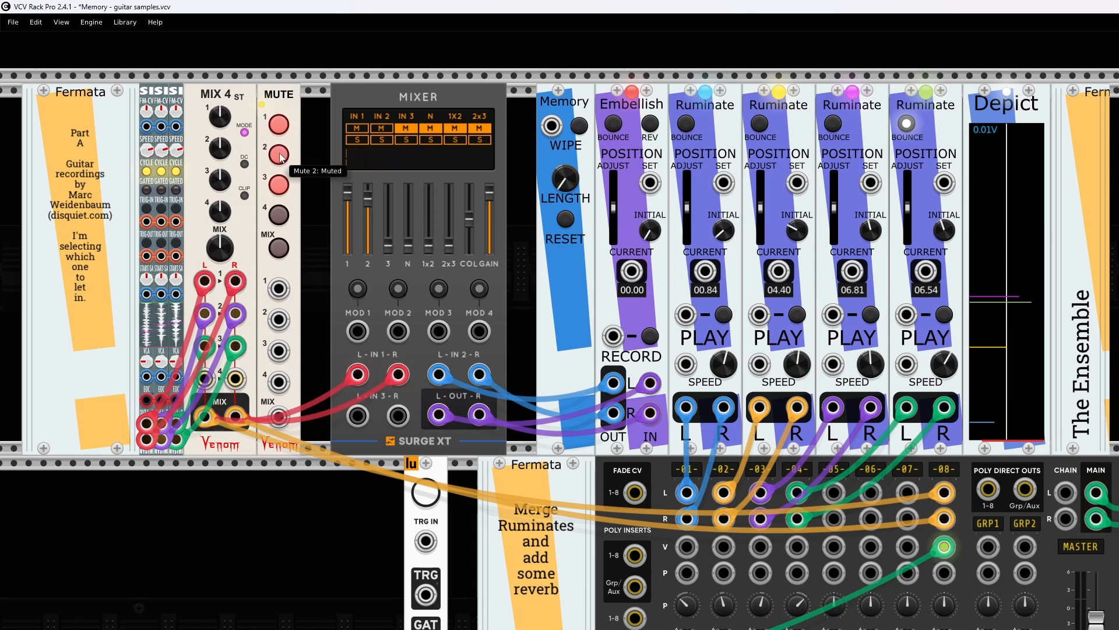
pyautogui.click(277, 185)
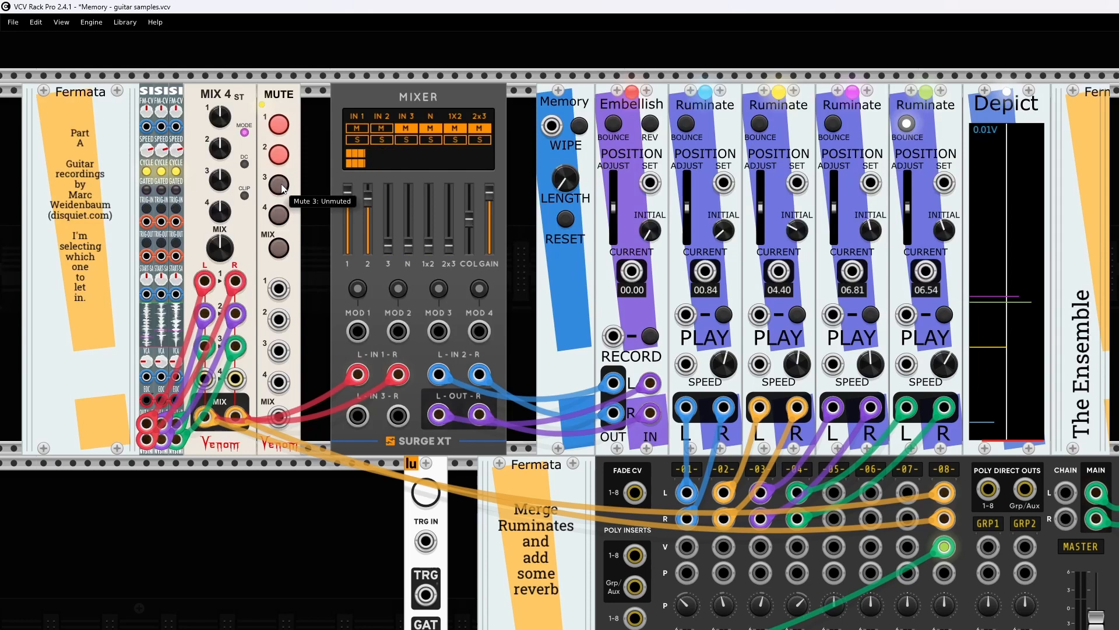
pyautogui.click(278, 185)
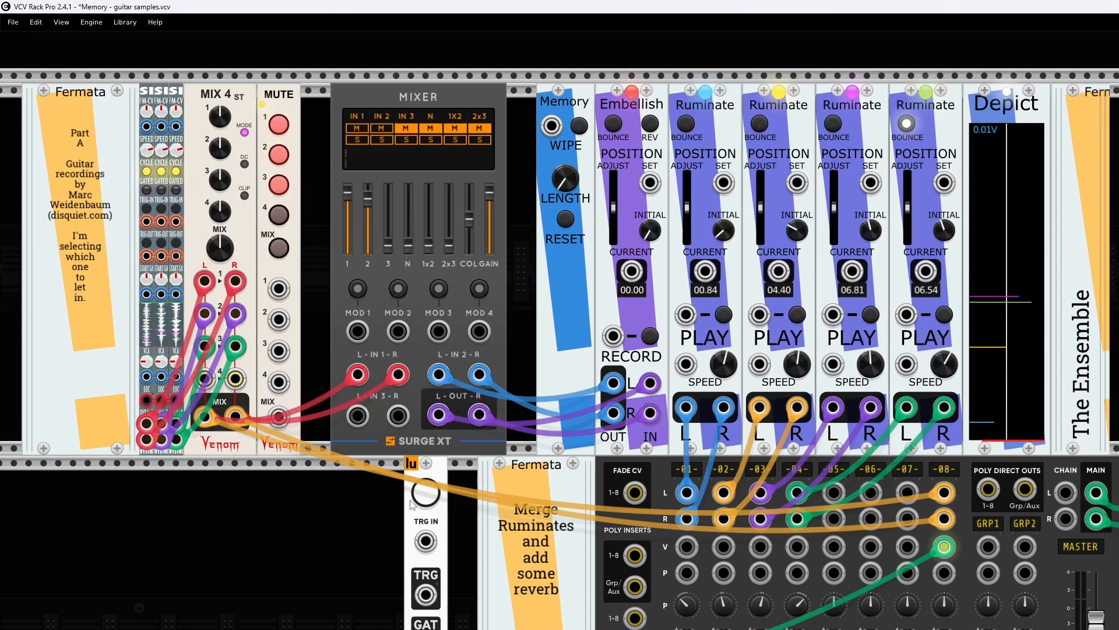
pyautogui.click(277, 122)
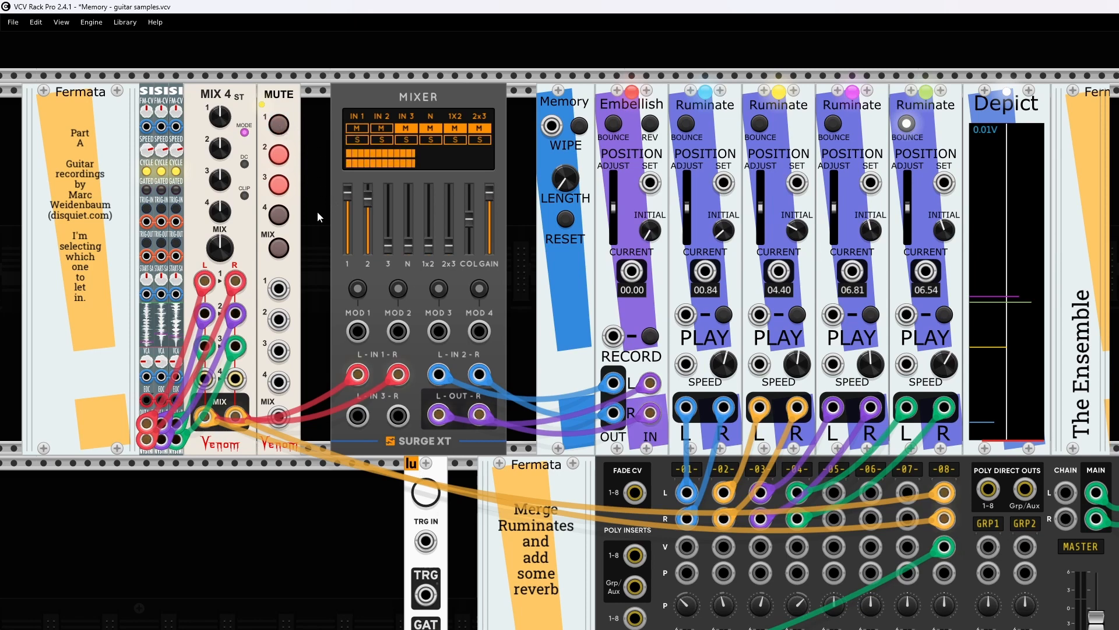
pyautogui.moveTo(651, 337)
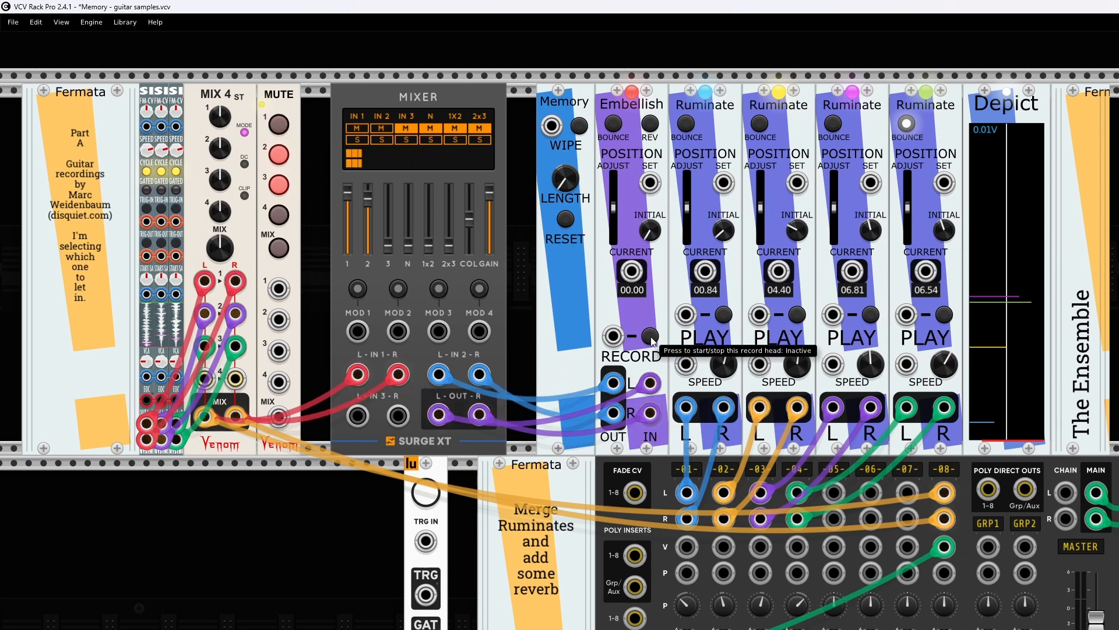
# Start the Embellish head recording the guitar mix into memory
pyautogui.click(650, 336)
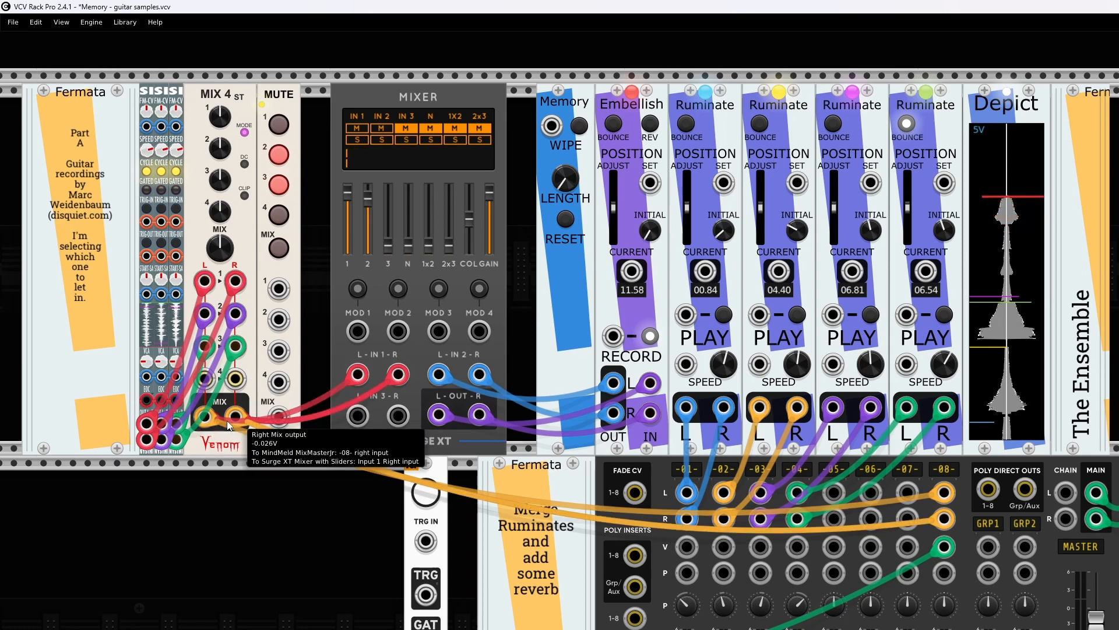
pyautogui.moveTo(612, 382)
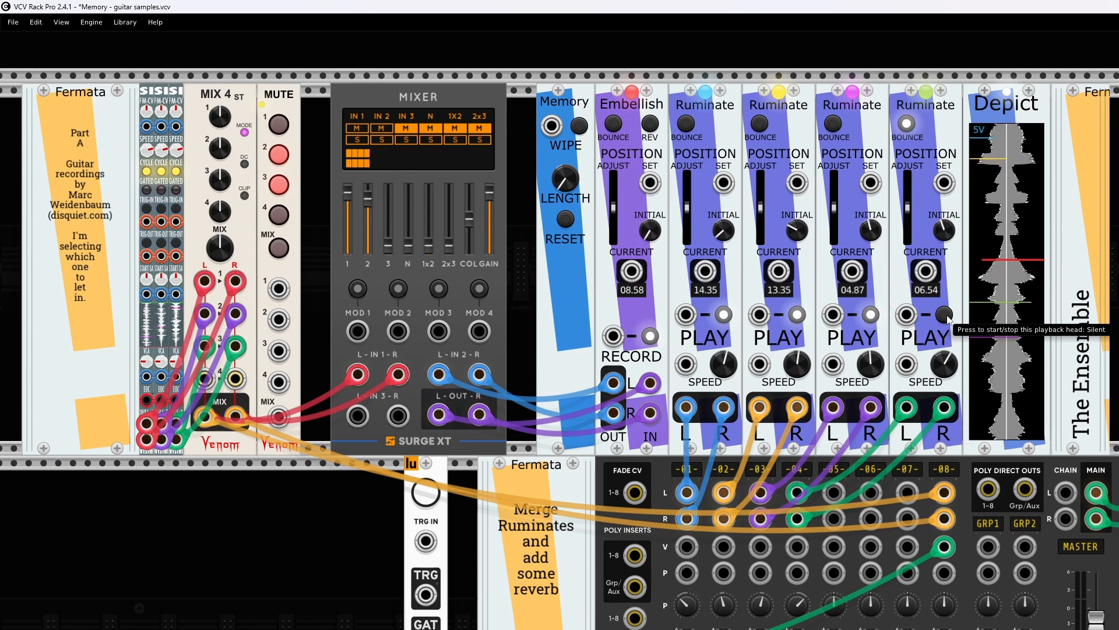
# Start the fourth Ruminate head replaying the recorded guitar memory
pyautogui.click(944, 317)
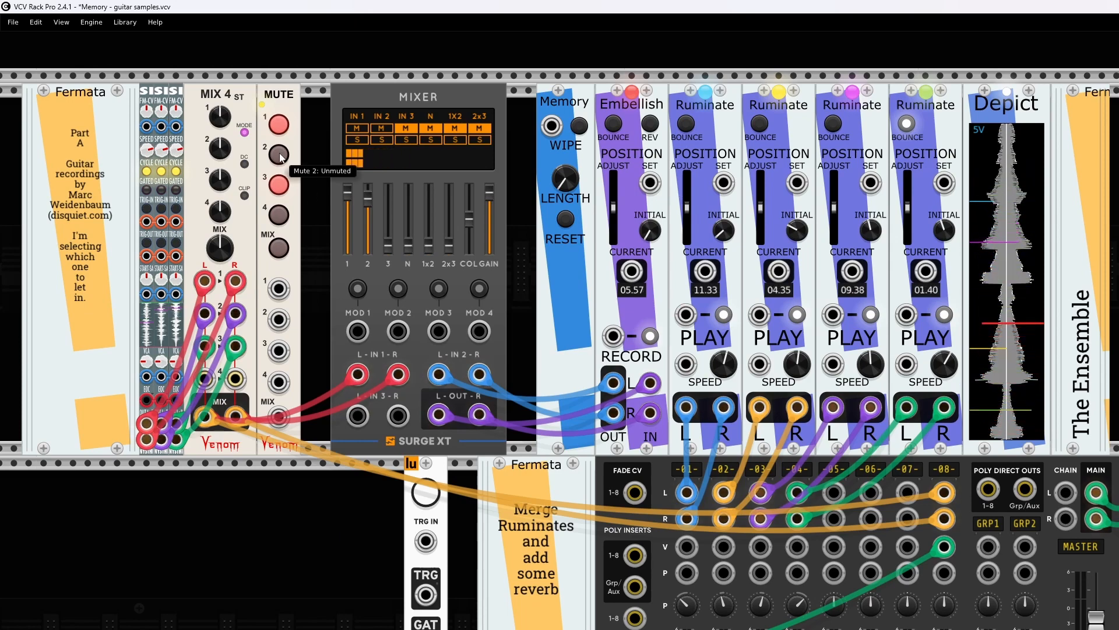
pyautogui.click(277, 147)
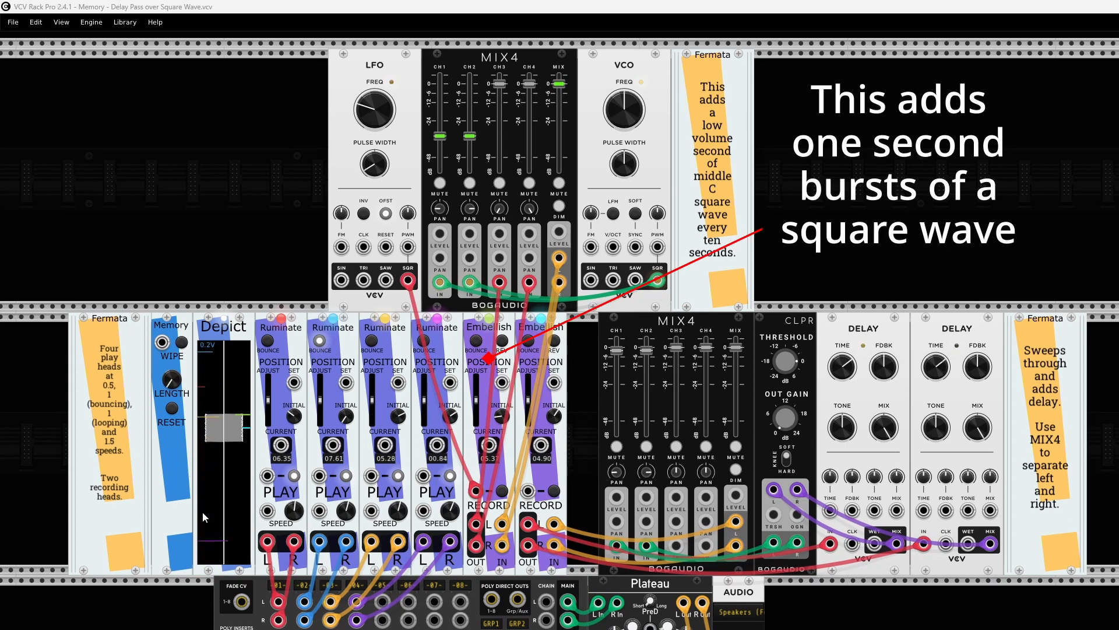
pyautogui.moveTo(556, 493)
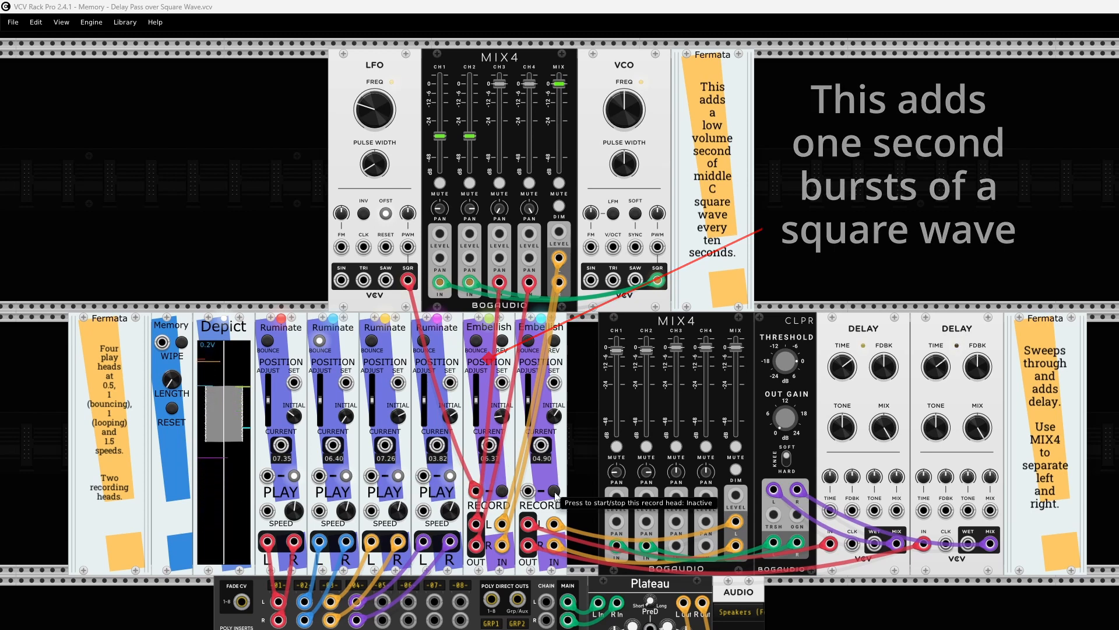
pyautogui.moveTo(885, 310)
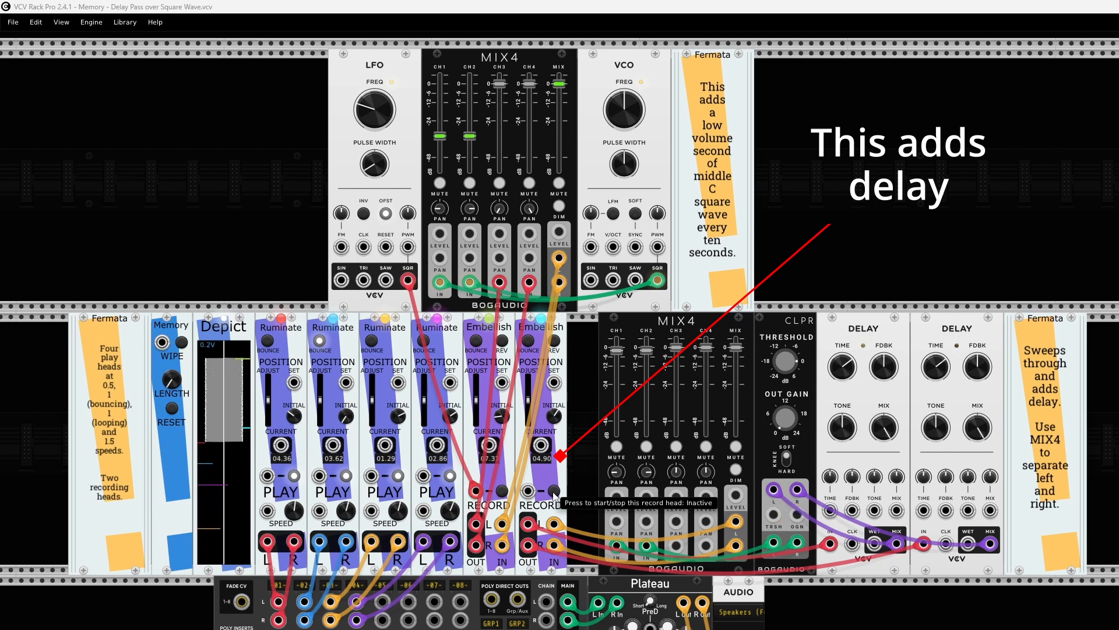
# Start the second Embellish head recording the delayed square-wave bursts
pyautogui.click(552, 492)
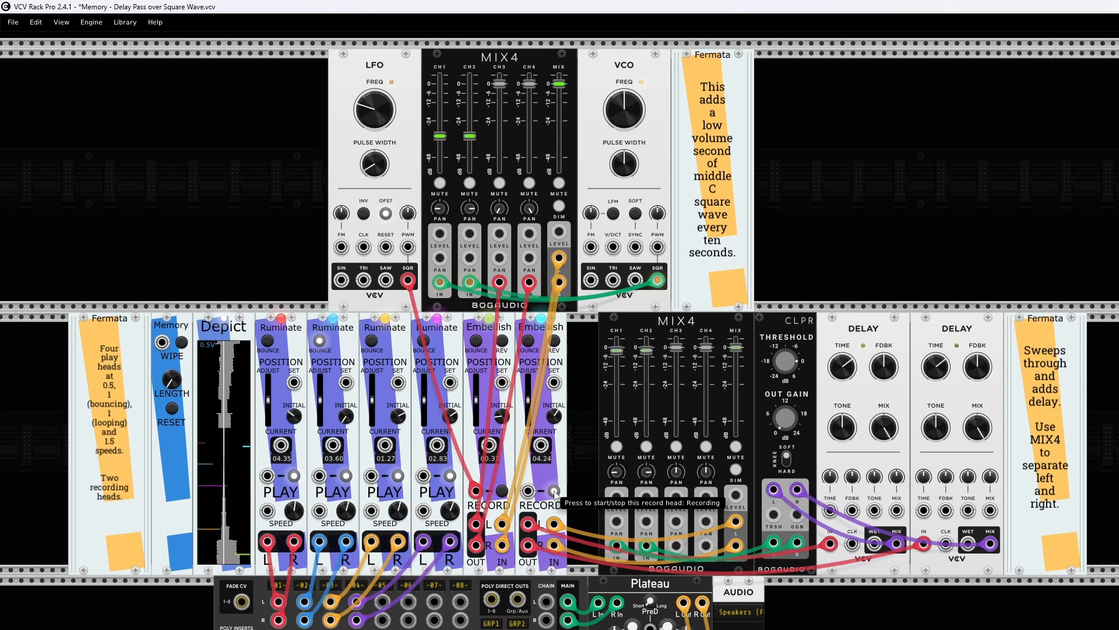
pyautogui.moveTo(584, 513)
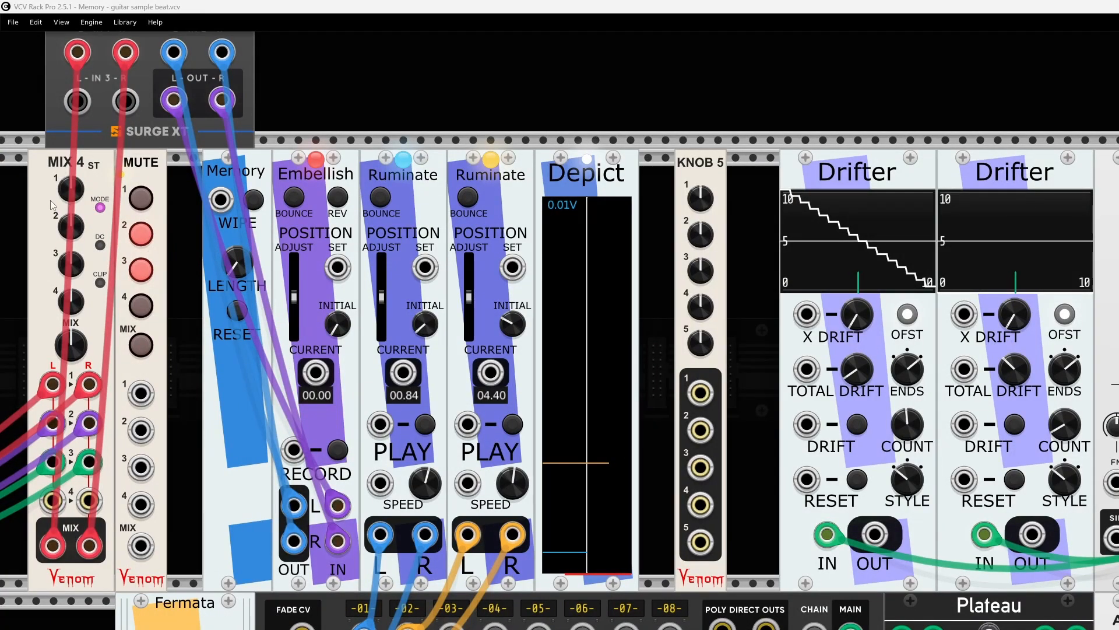
pyautogui.moveTo(24, 196)
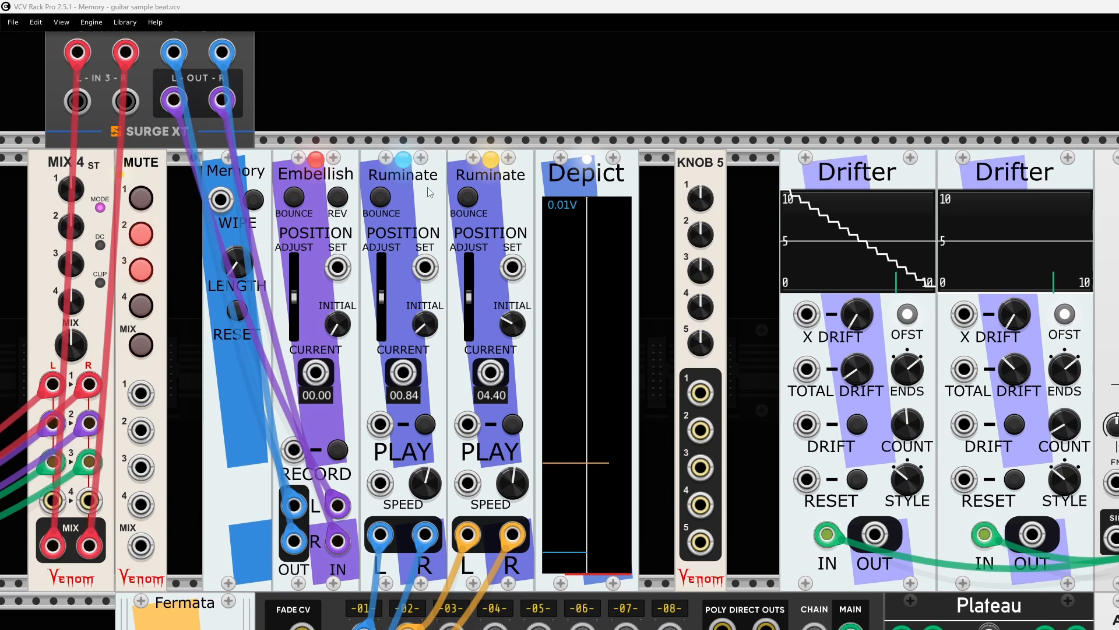
# Toggle the Embellish head's recording to capture the guitar sample into shared memory
pyautogui.click(336, 450)
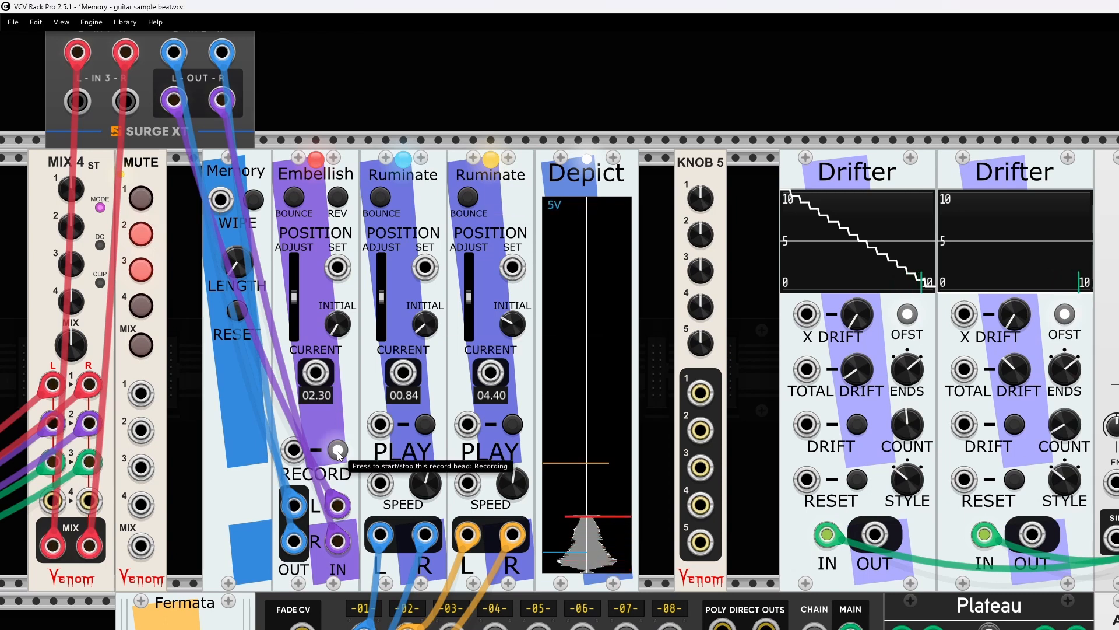
pyautogui.click(336, 451)
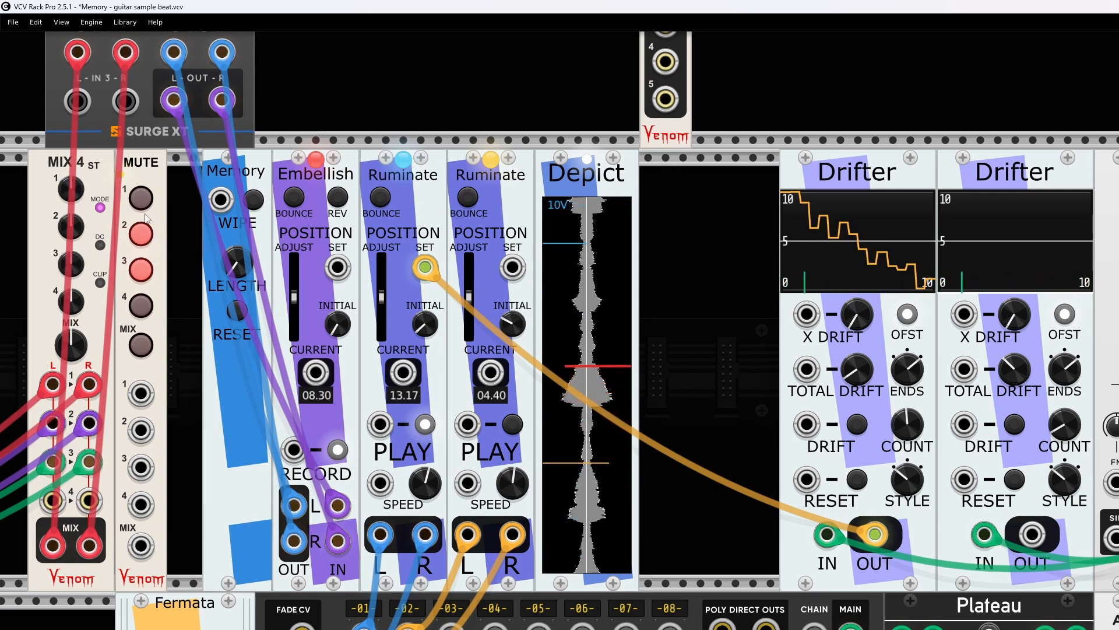
# Toggle mute button 1 on the Venom Mute module to silence channel 1
pyautogui.click(140, 198)
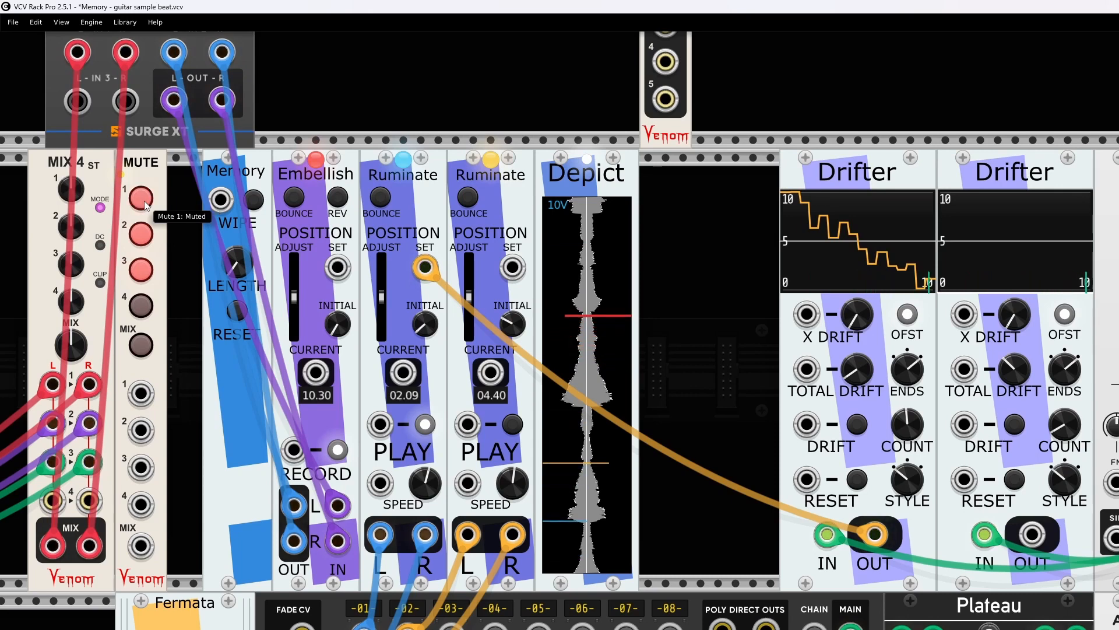
pyautogui.click(139, 198)
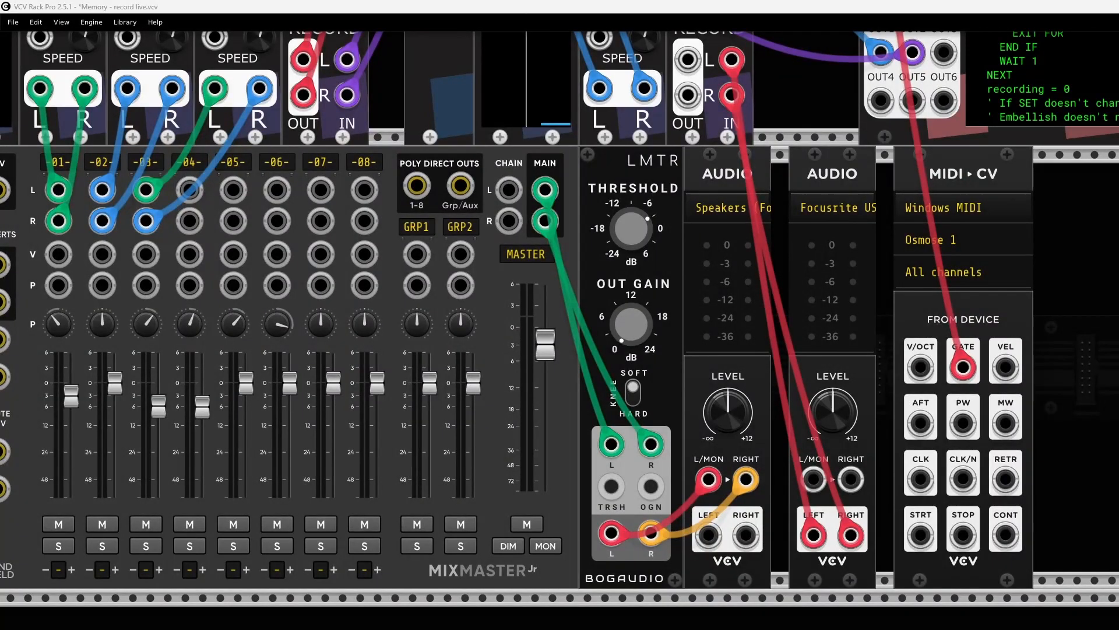
pyautogui.moveTo(857, 410)
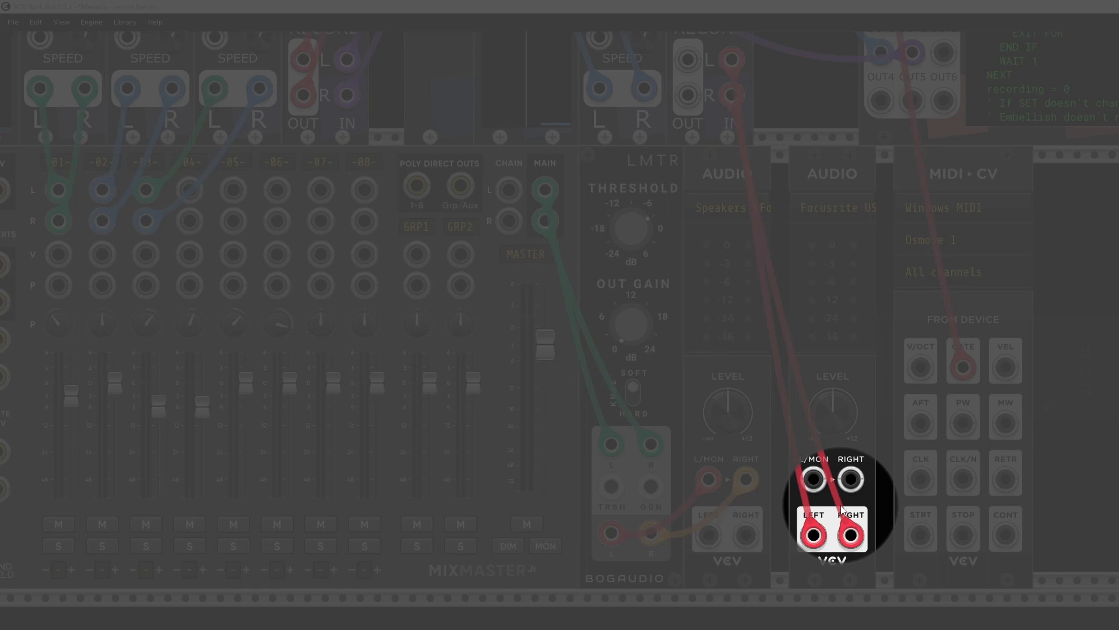
pyautogui.click(962, 208)
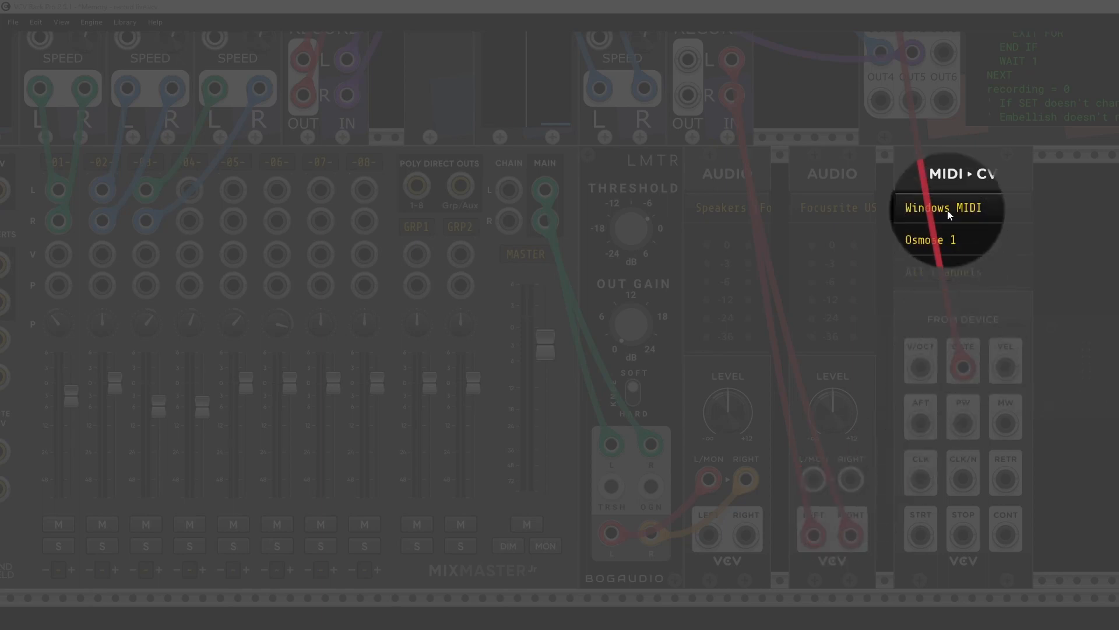
pyautogui.click(942, 207)
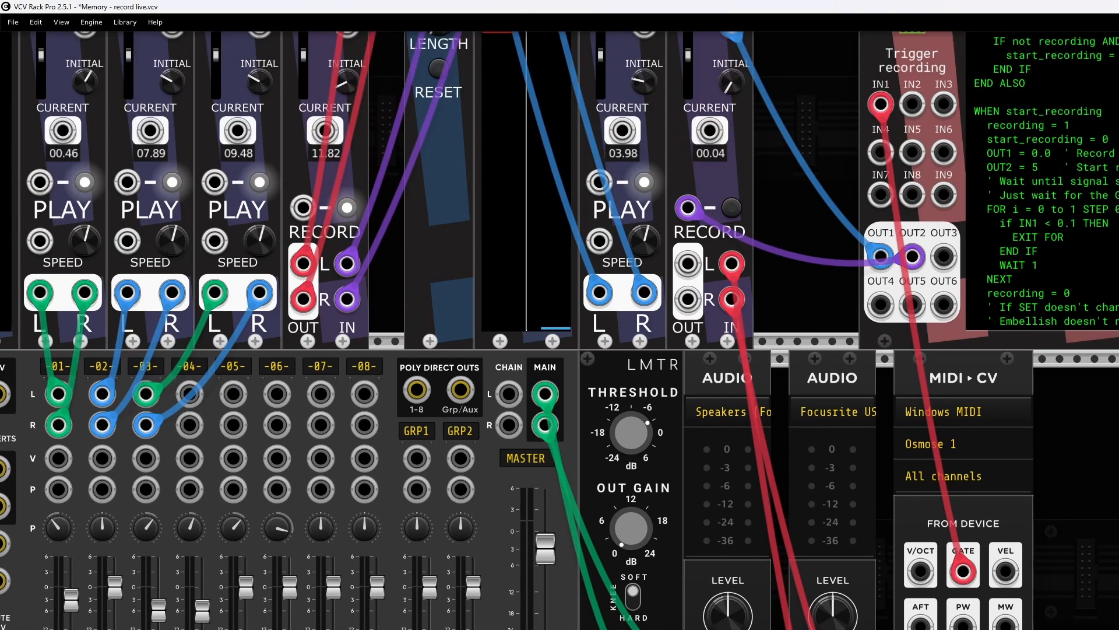
pyautogui.scroll(3)
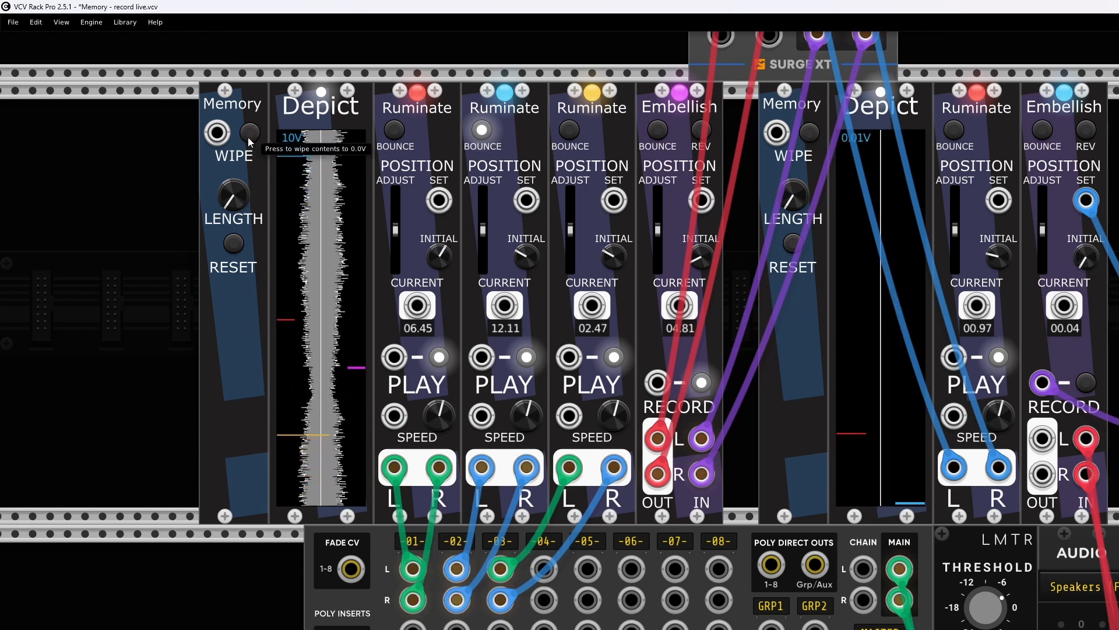
pyautogui.click(250, 133)
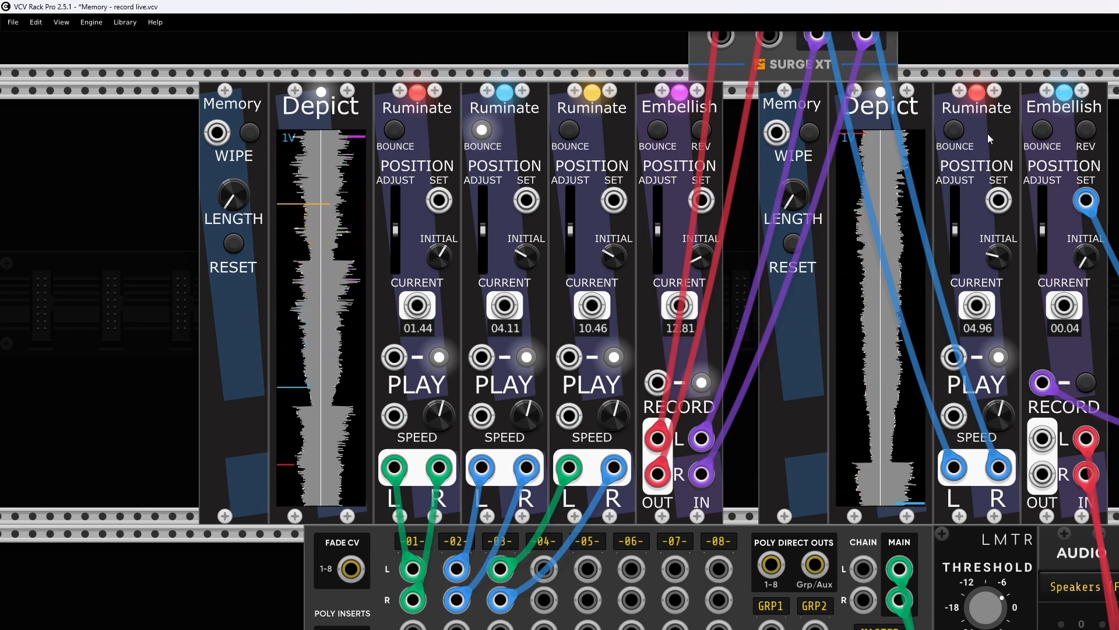
pyautogui.moveTo(1003, 421)
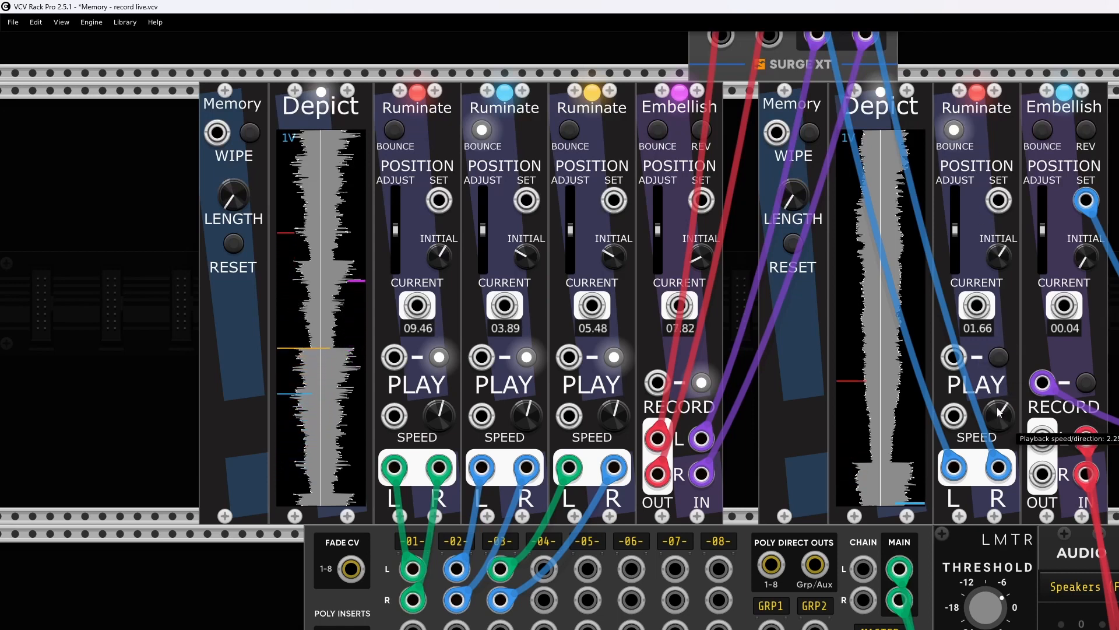
pyautogui.moveTo(997, 364)
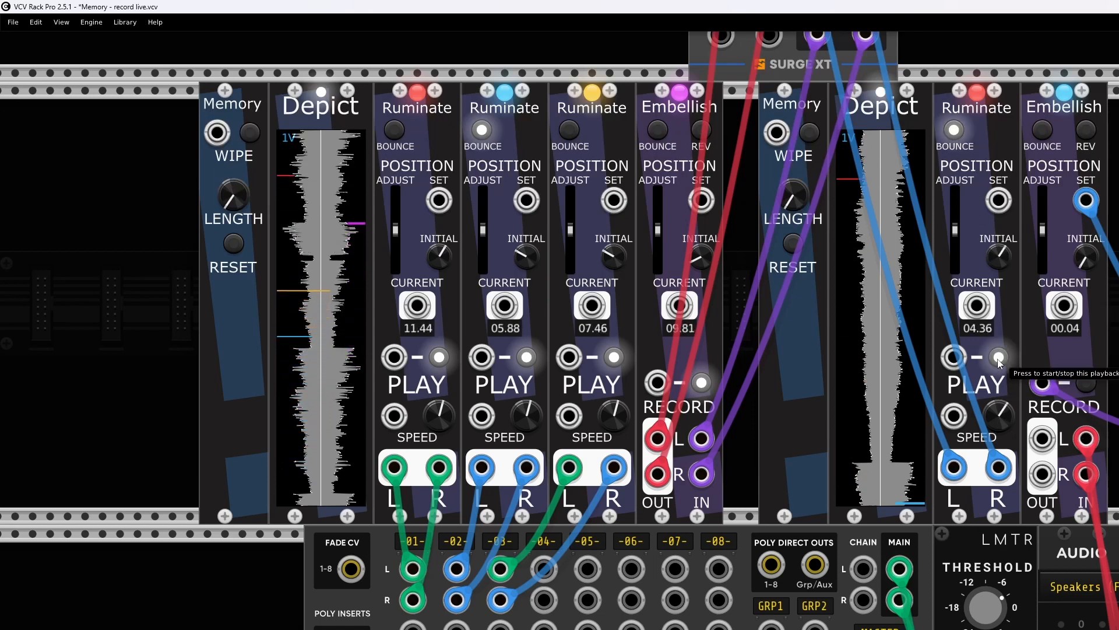